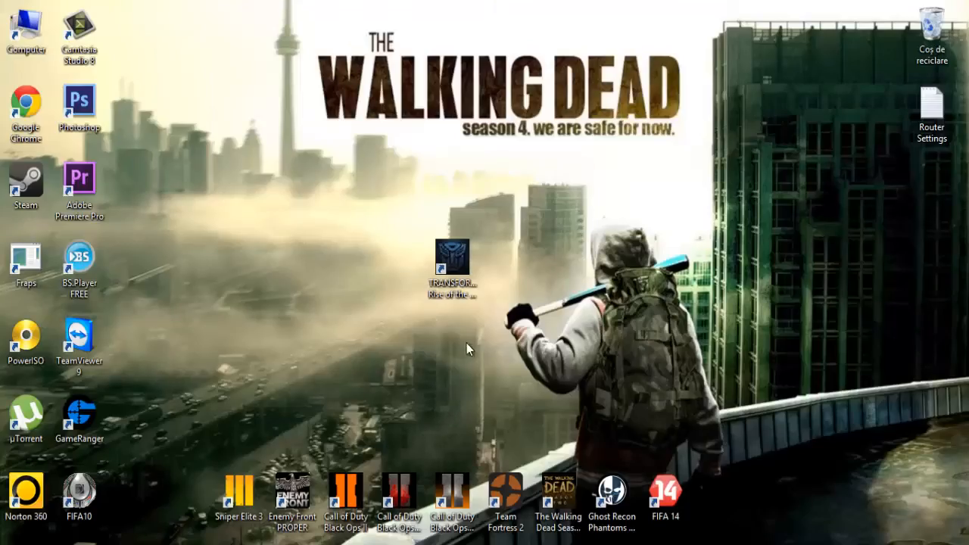
# Step: Switch to the browser showing The Pirate Bay search results for transformers
pyautogui.click(451, 261)
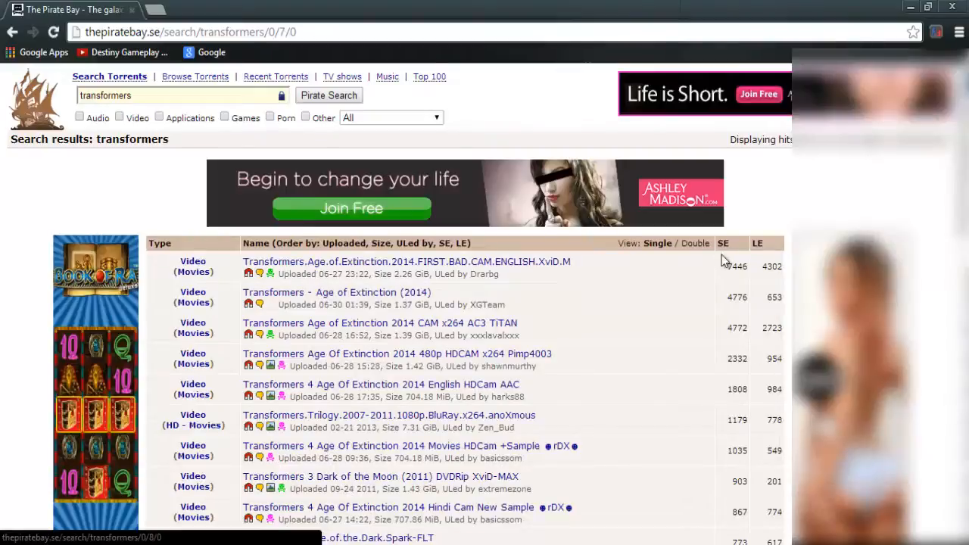
# Step: Choose the Transformers.Rise.of.the.Dark.Spark-FLT 9.29 GB game torrent from the results
pyautogui.scroll(-3)
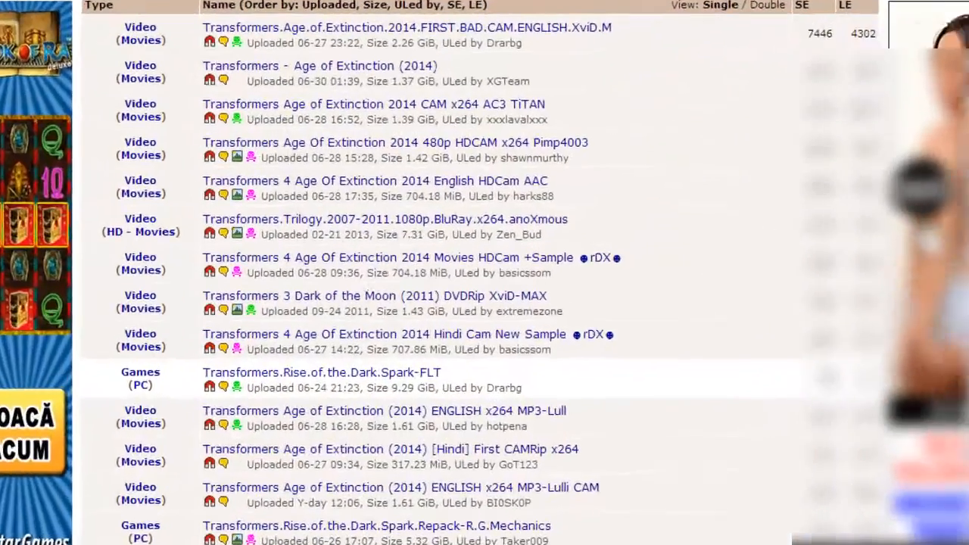
pyautogui.click(321, 373)
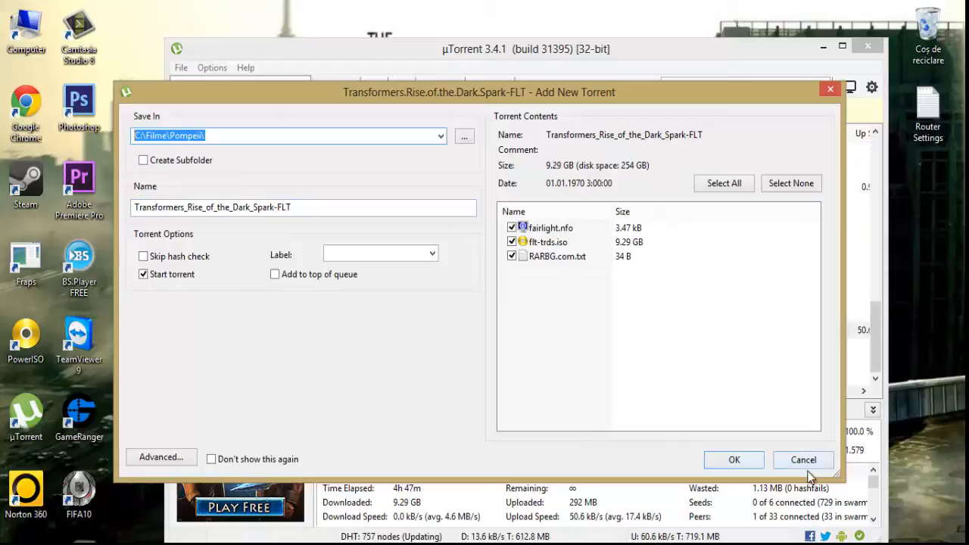
# Step: Confirm the Add New Torrent dialog with default options so the download starts
pyautogui.click(733, 460)
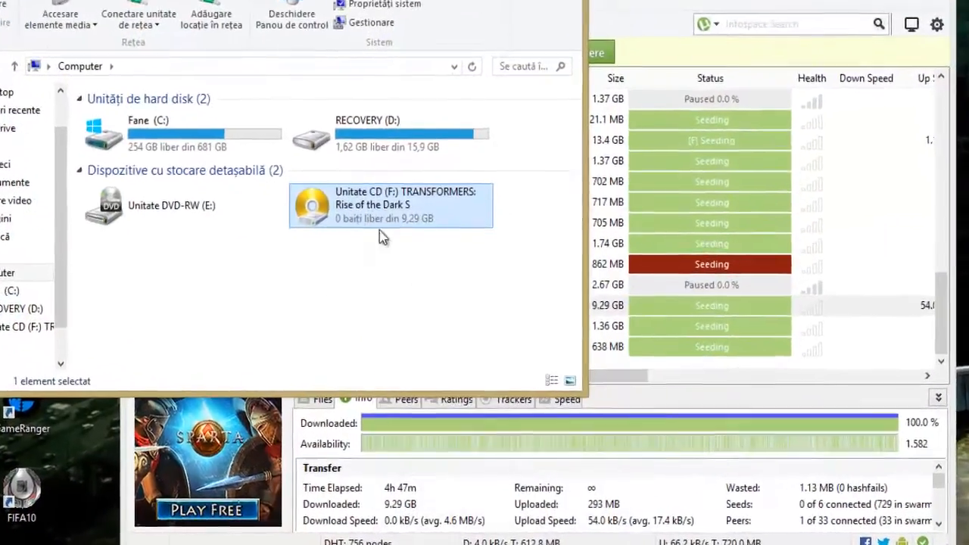
# Step: Run setup.exe from the mounted Transformers game disc on drive F:
pyautogui.doubleClick(391, 205)
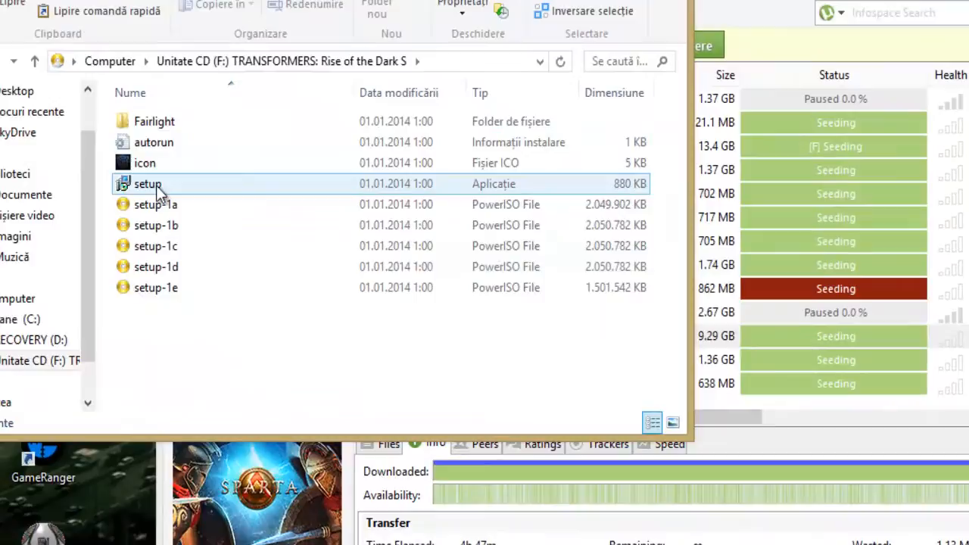
pyautogui.click(149, 184)
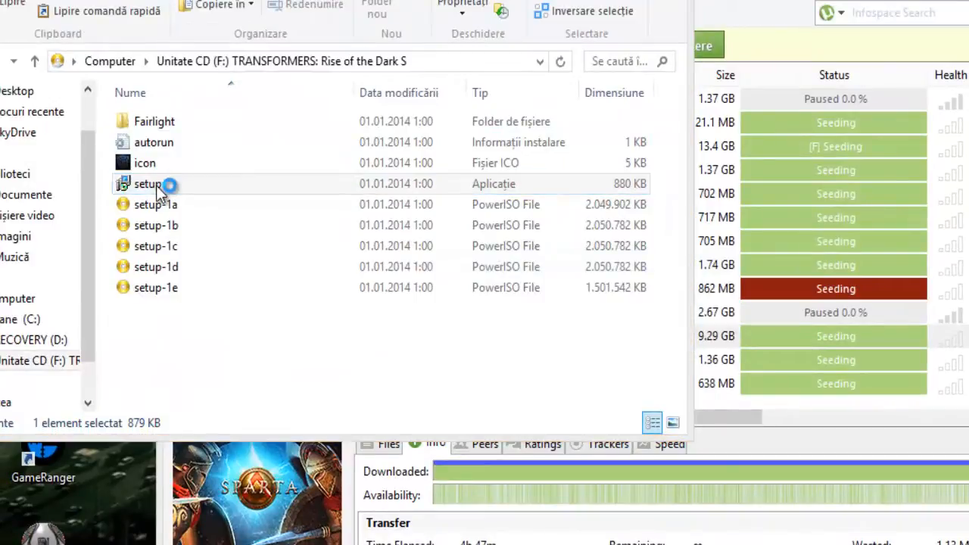
pyautogui.doubleClick(145, 183)
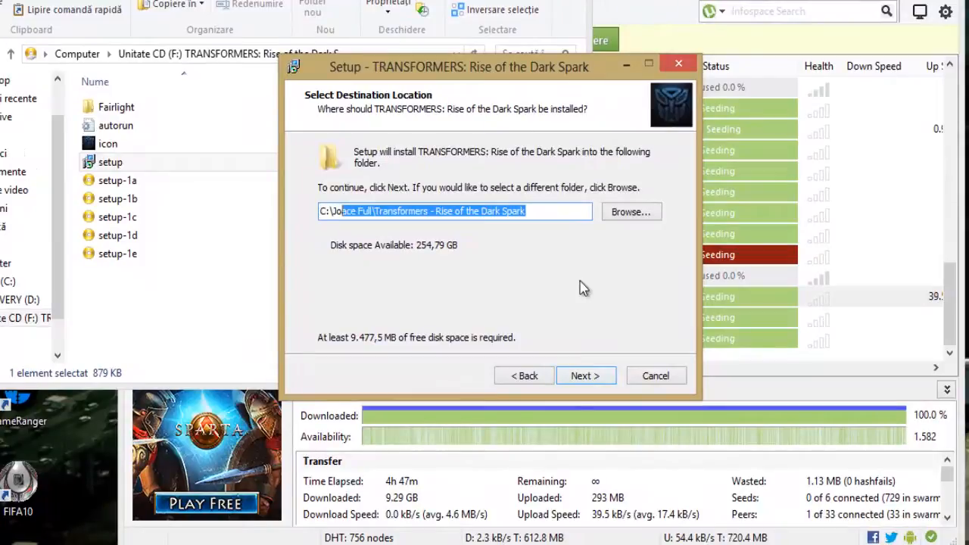
# Step: Install with default destination, full components, default Start Menu folder and desktop shortcut, then finish
pyautogui.click(585, 376)
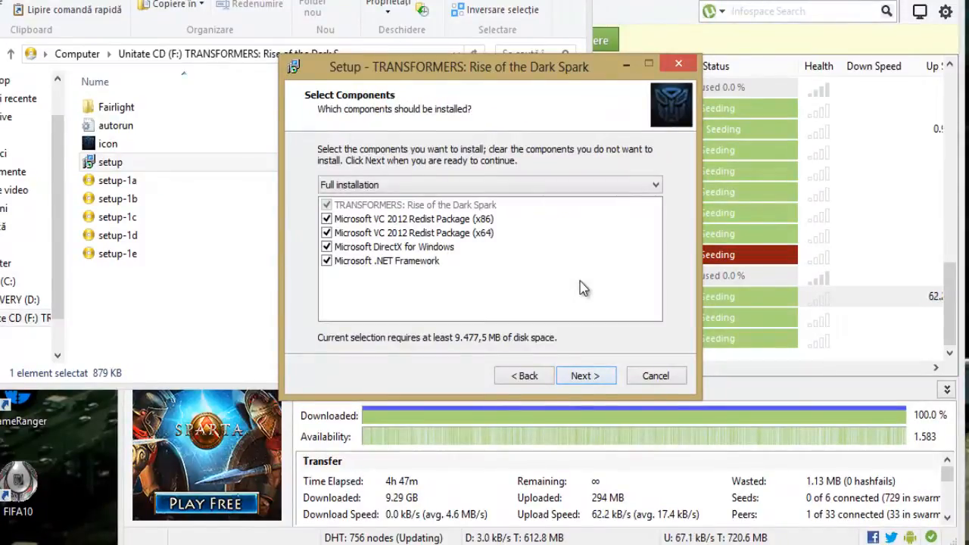
pyautogui.click(585, 376)
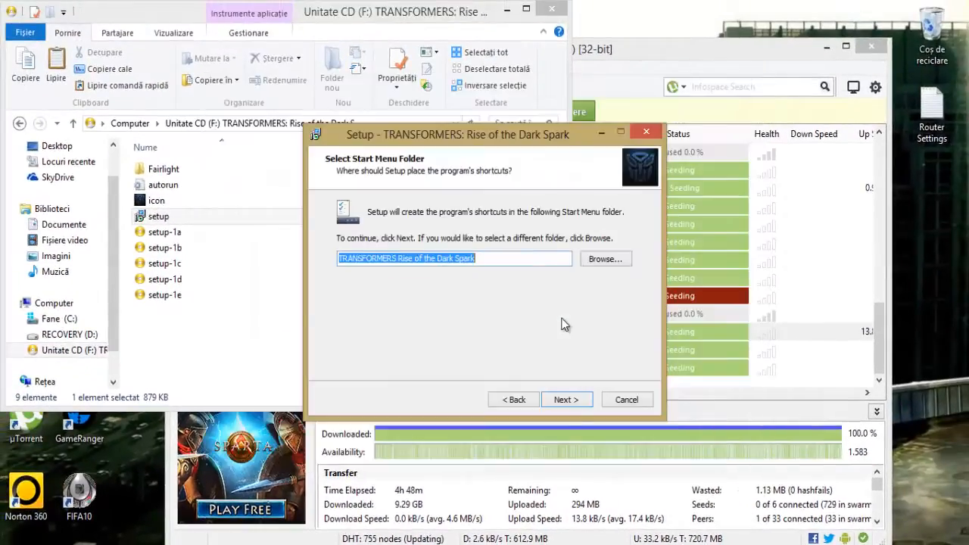
pyautogui.click(567, 400)
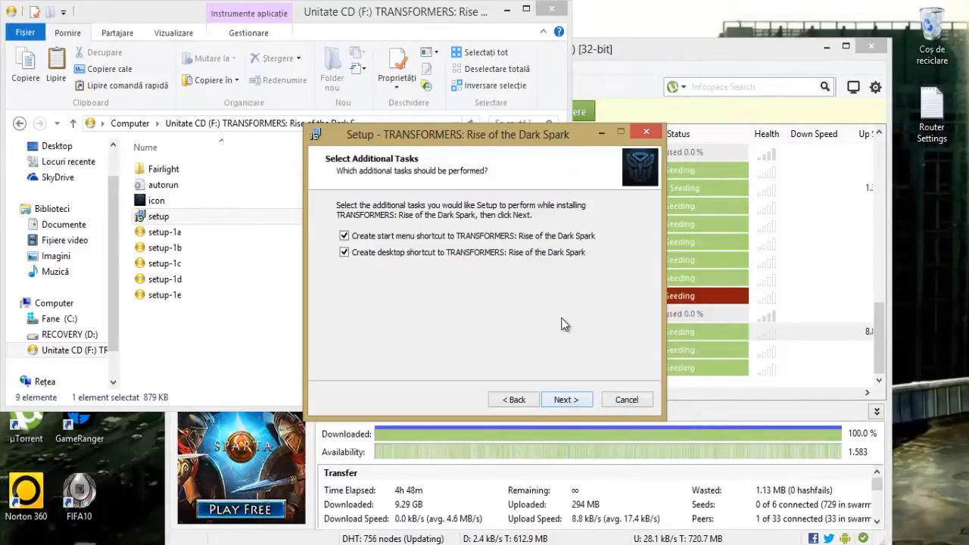
pyautogui.click(566, 400)
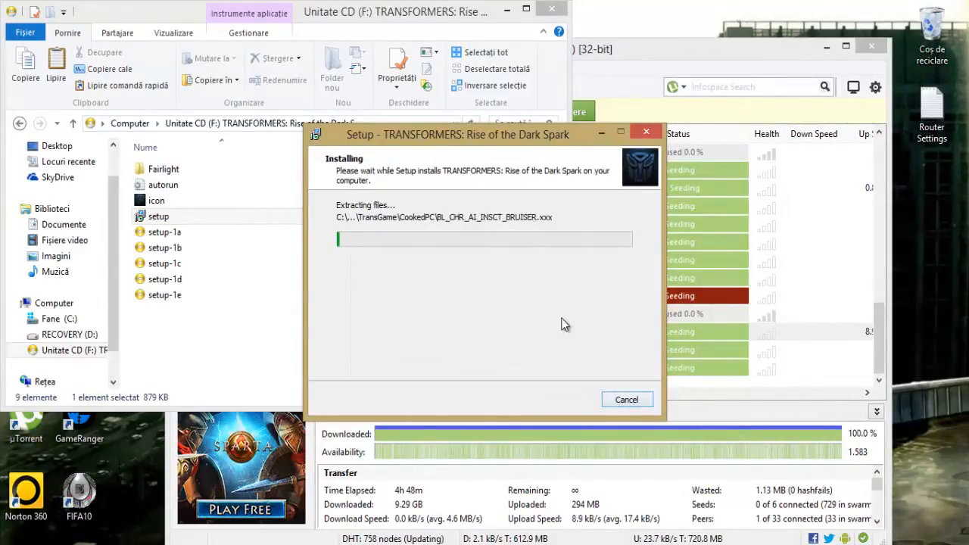
pyautogui.click(627, 399)
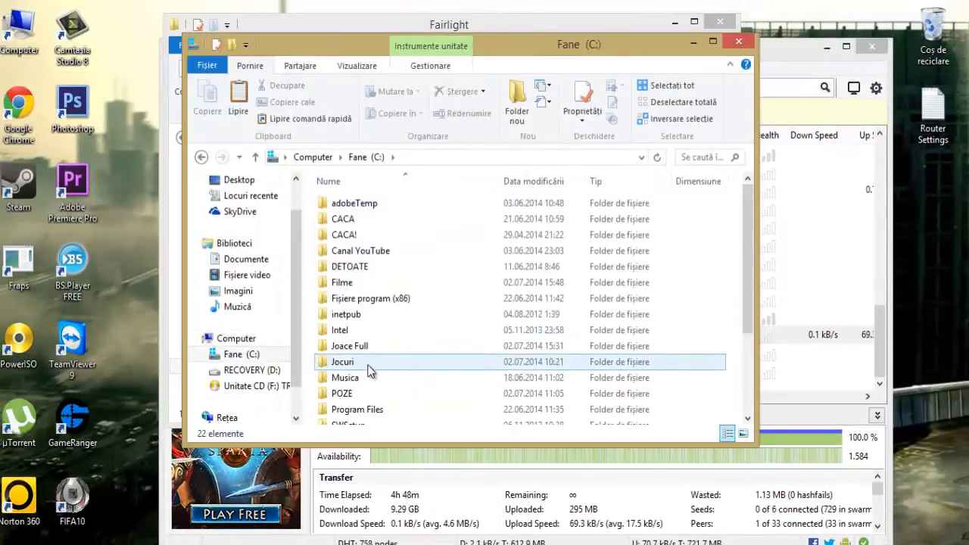
# Step: Browse into C:\Joace Full\Transformers - Rise of the Dark Spark for the crack, then close the window
pyautogui.doubleClick(350, 346)
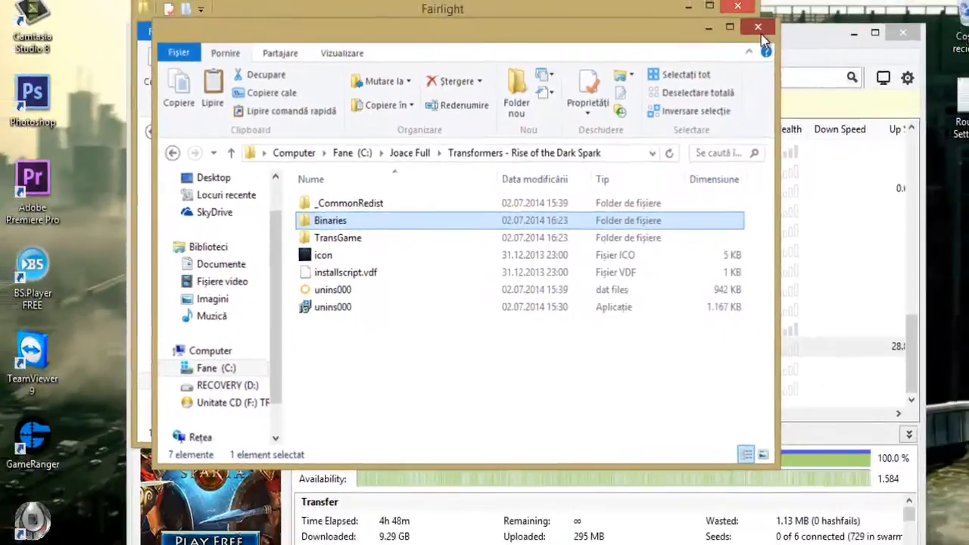
pyautogui.click(730, 27)
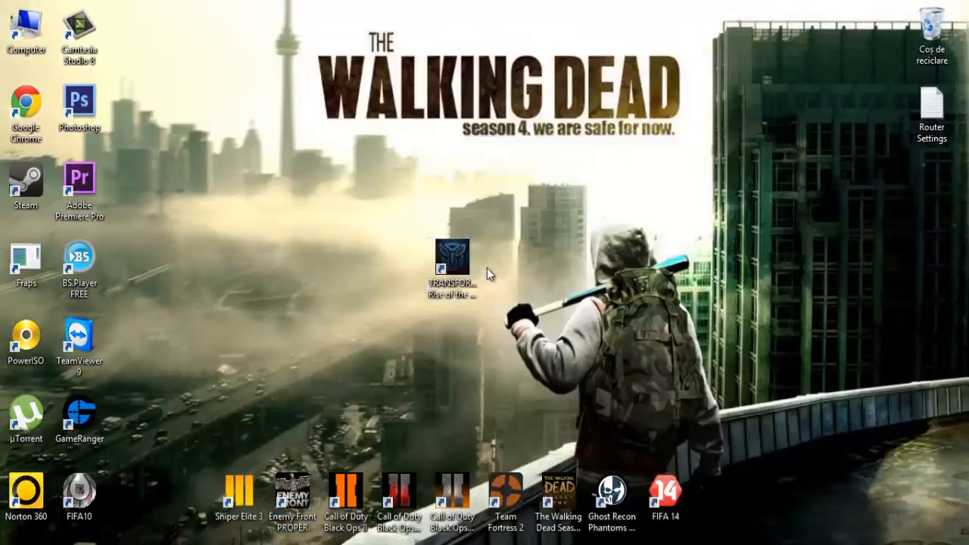
# Step: Launch Transformers: Rise of the Dark Spark from its desktop shortcut
pyautogui.click(452, 260)
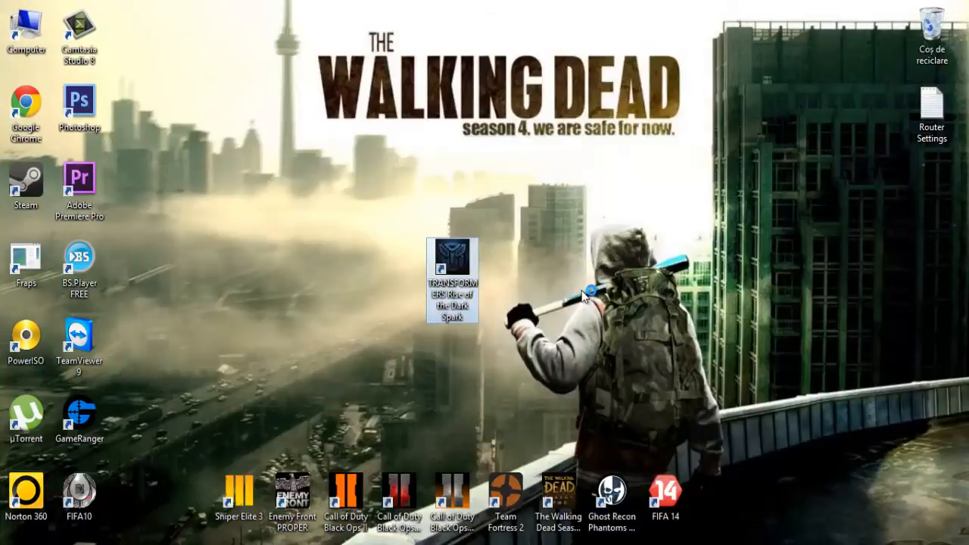
pyautogui.doubleClick(452, 273)
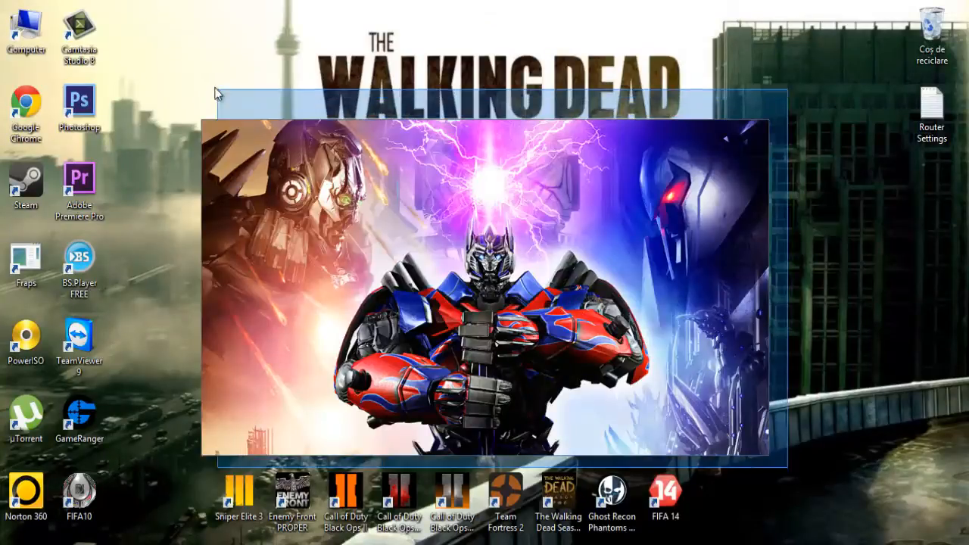